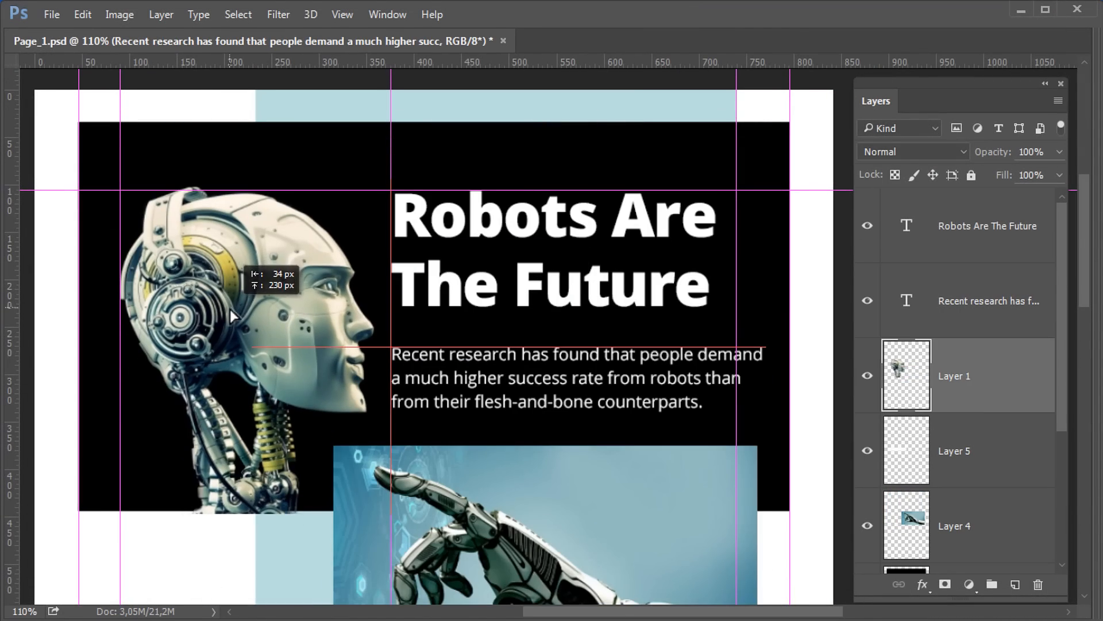
Show the Robots Are The Future page in desktop and mobile layouts, then open New Page
left_click(987, 225)
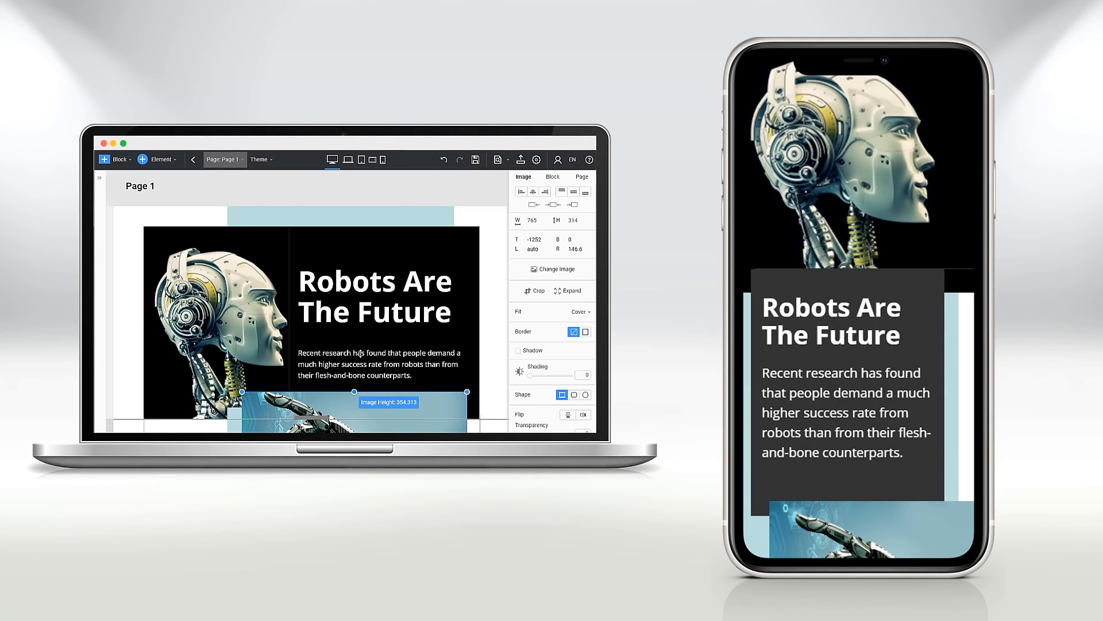
left_click(377, 363)
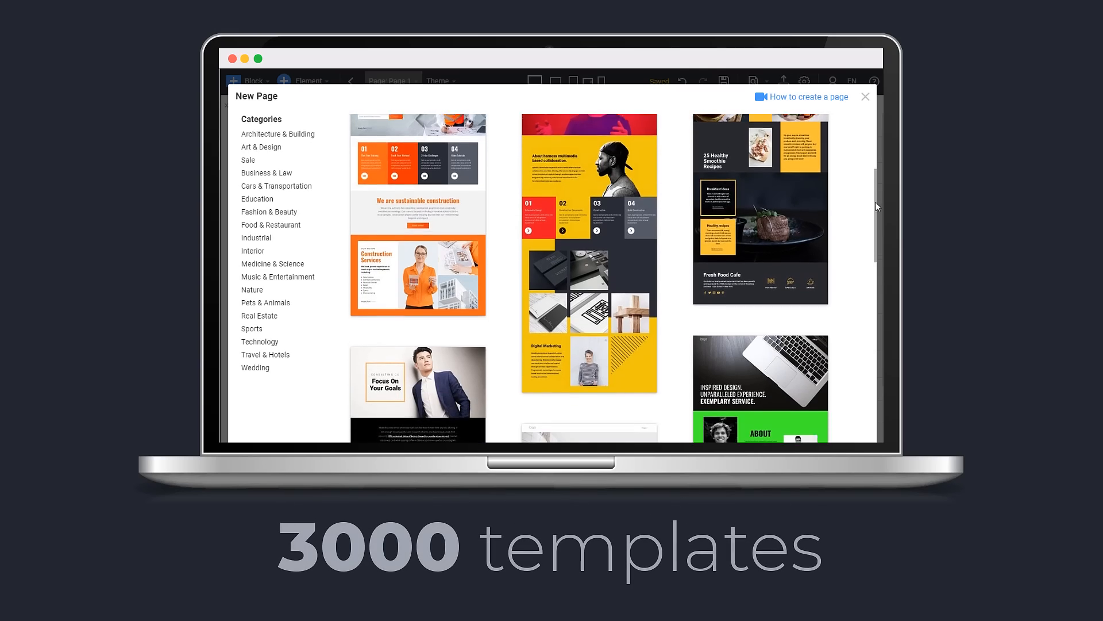
Scroll the New Page gallery to reveal fitness, food and travel templates
scroll("down", 3)
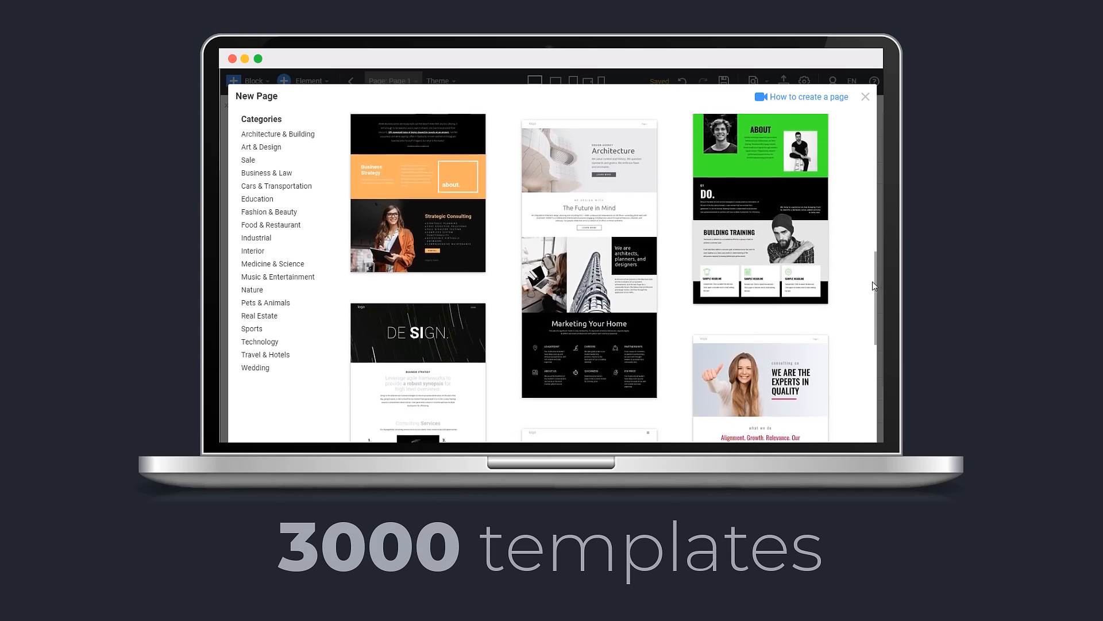
scroll("down", 3)
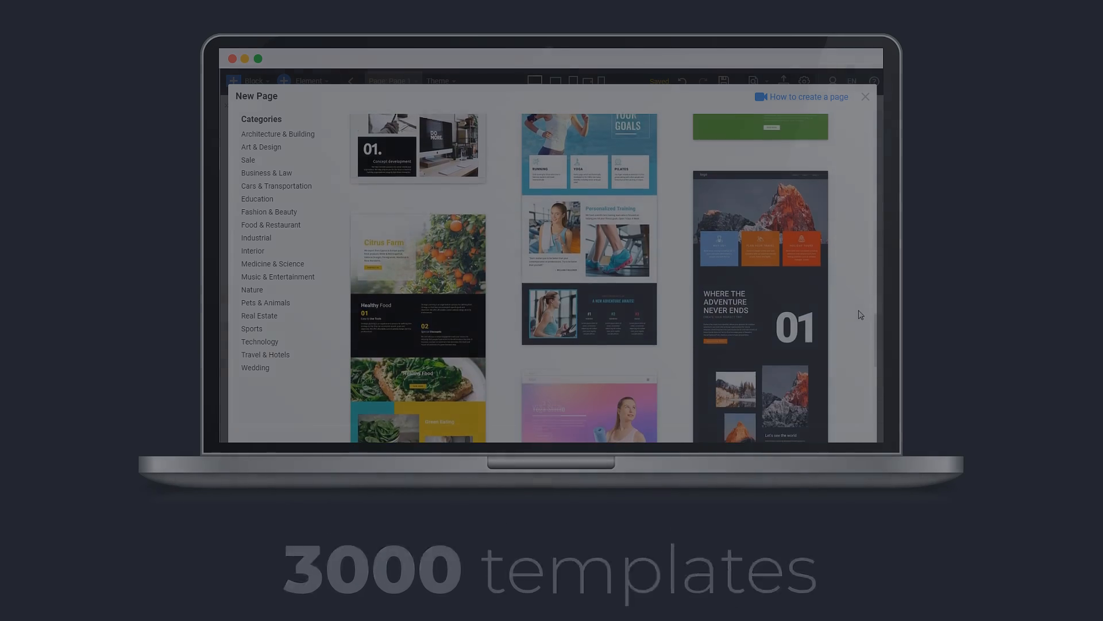